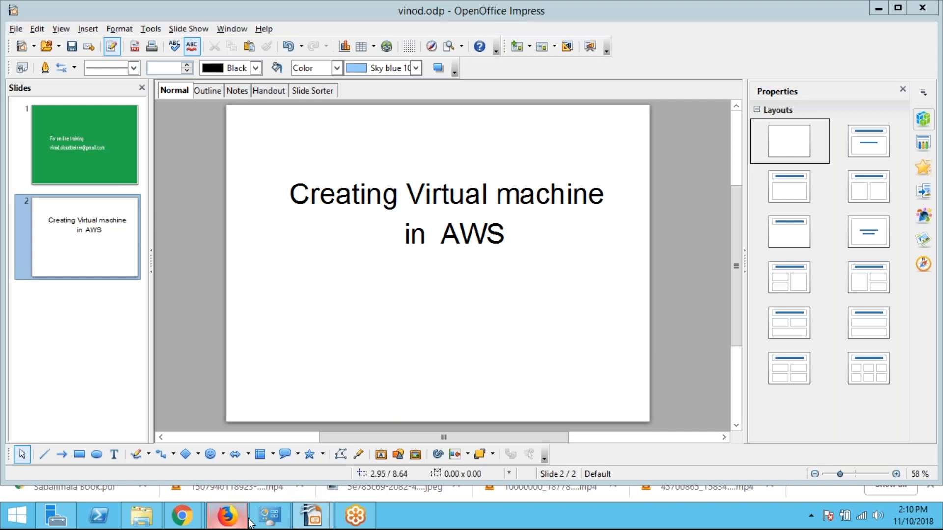
- Switch from the Impress slides to the Firefox EC2 Management Console tab
click(225, 516)
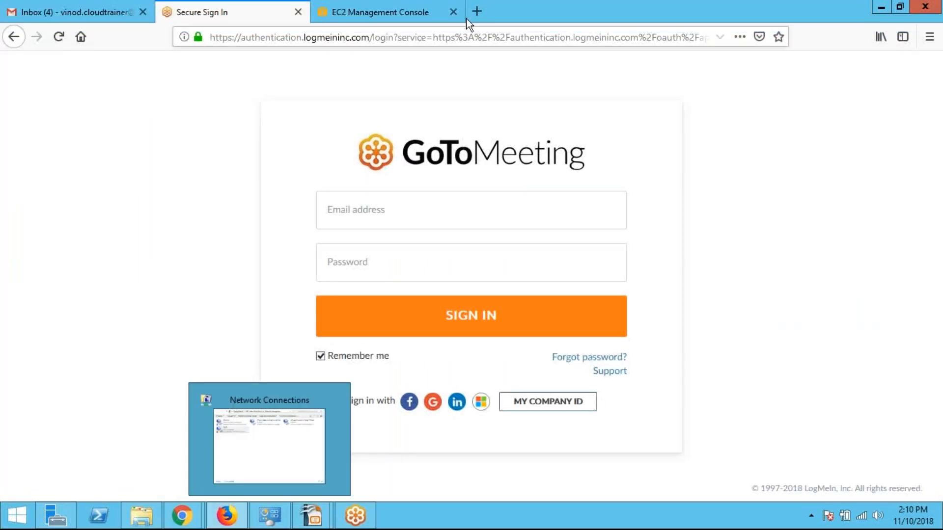
click(388, 12)
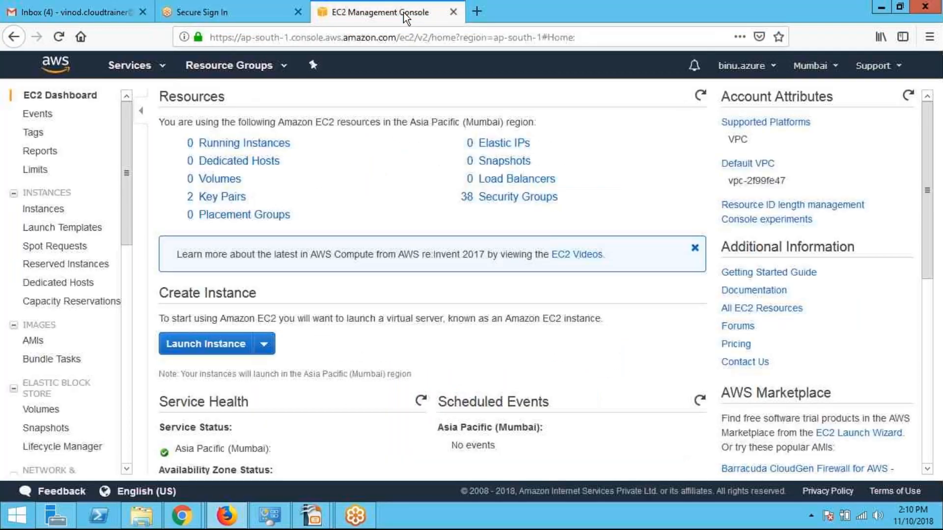
- Search Google for 'aws trial' in a new tab and open the Start Your Free Trial result
click(475, 12)
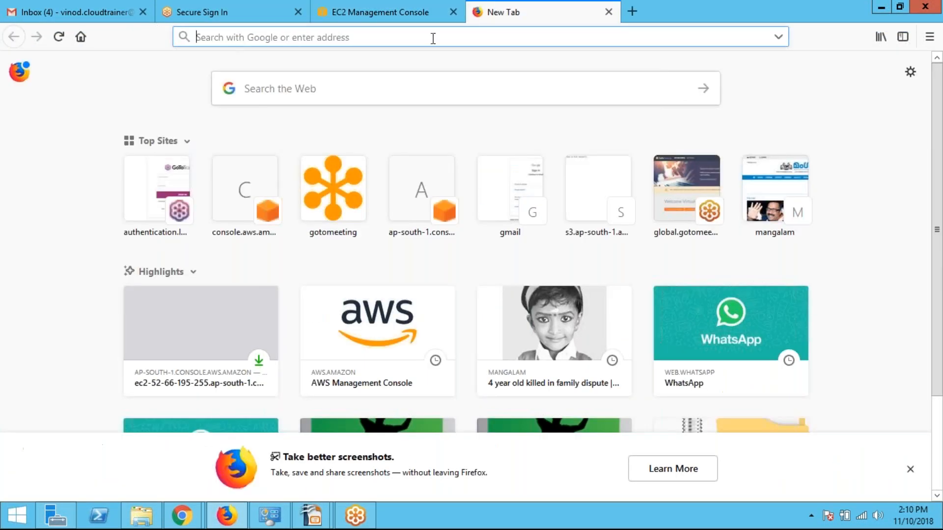
text(aw)
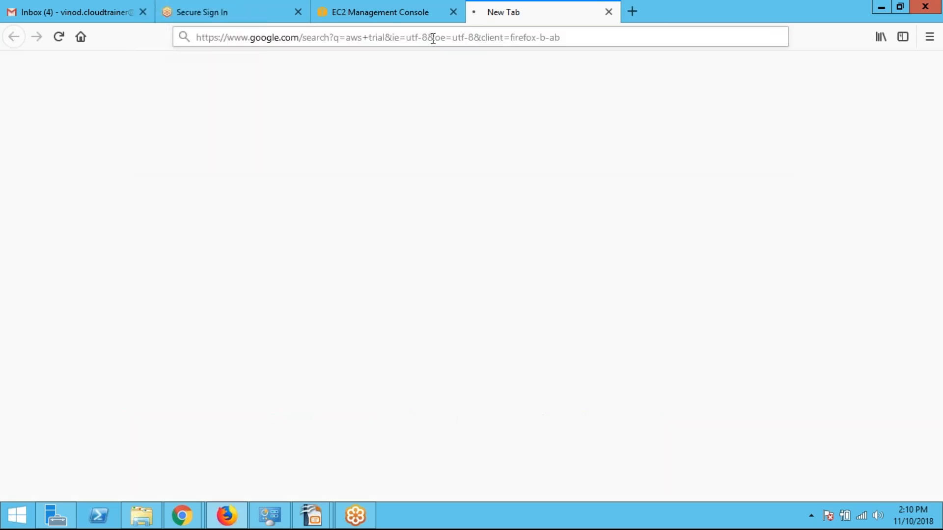
key(Enter)
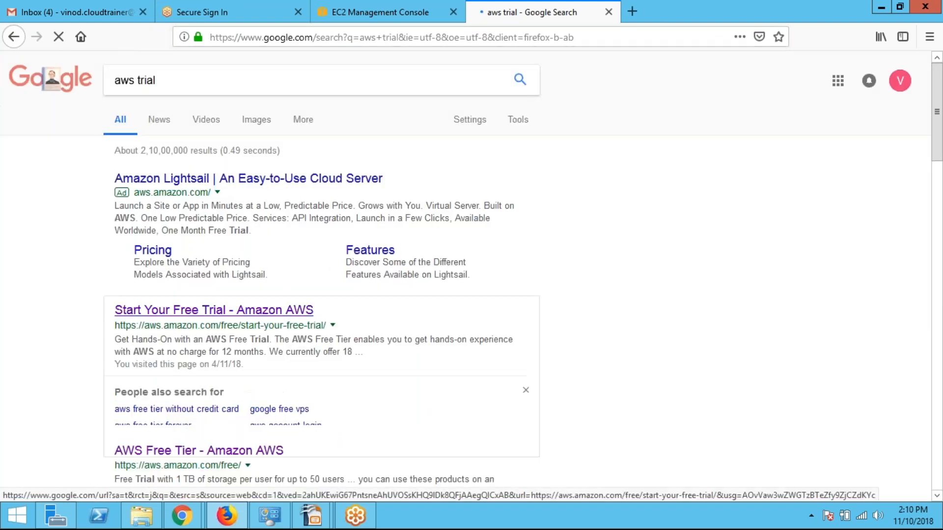
click(213, 309)
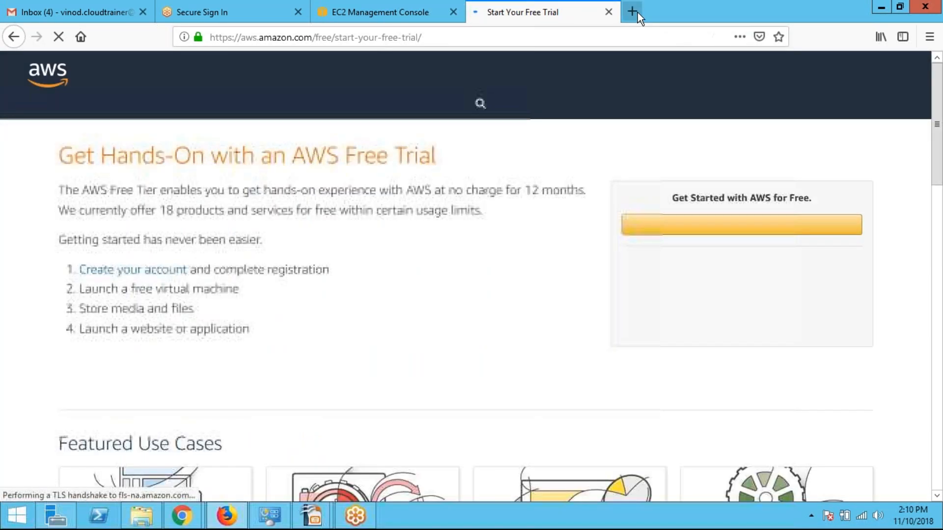
- Search Google for 'aws console' in another tab and open the AWS Management Console result
click(631, 11)
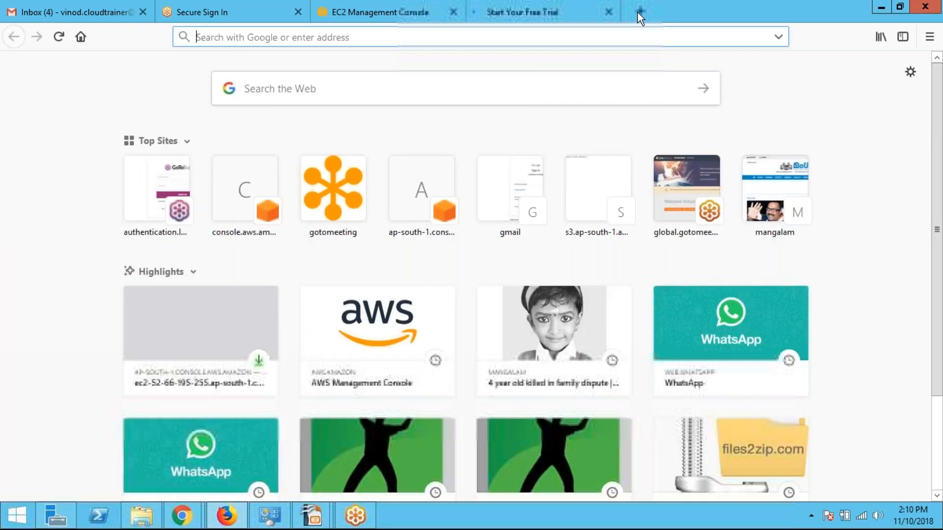
text(aws)
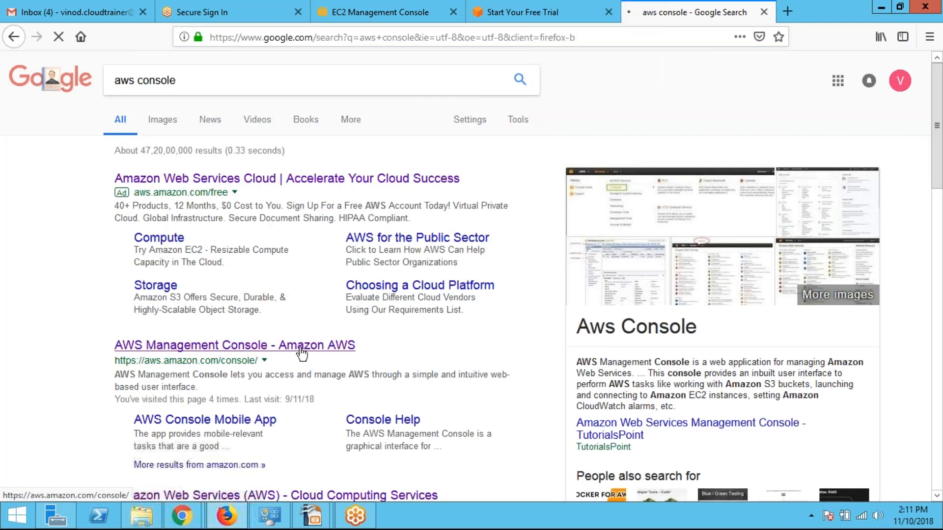
click(235, 344)
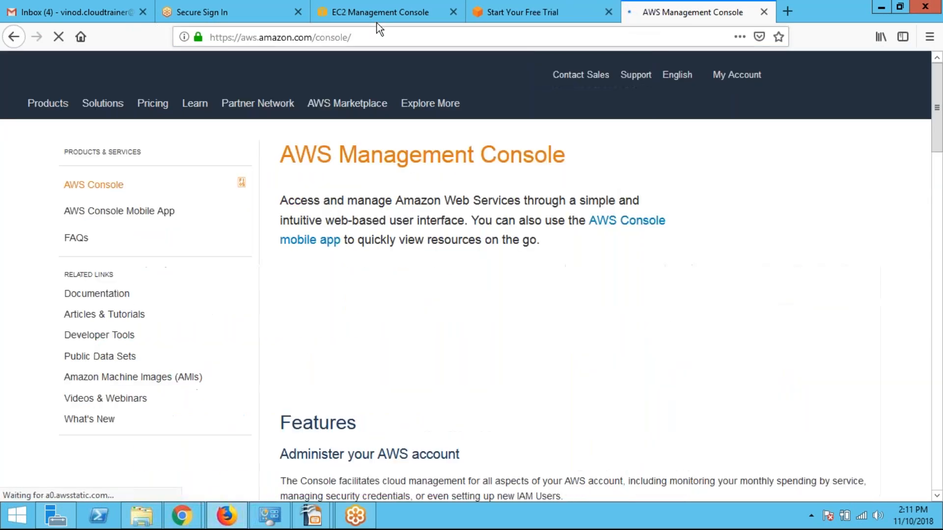
- From the console home's service list, navigate to the EC2 dashboard for the Mumbai region
click(375, 12)
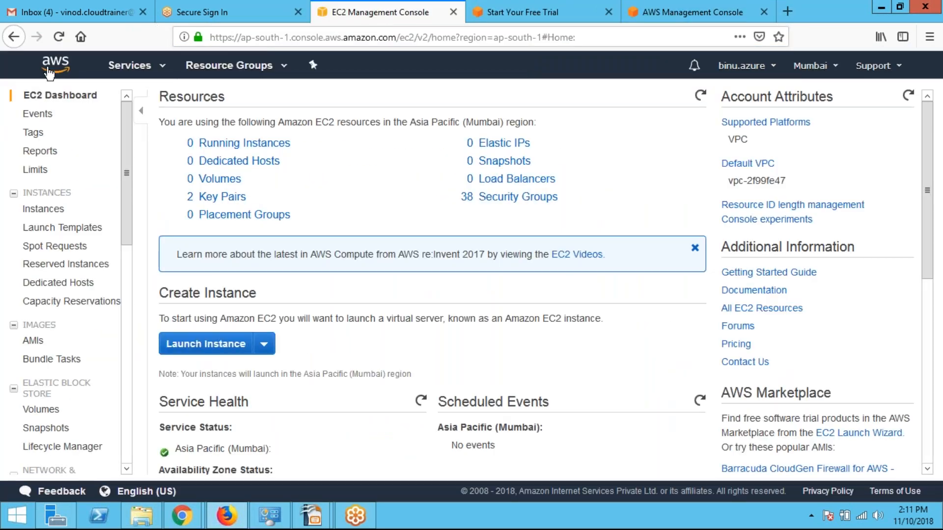
click(53, 65)
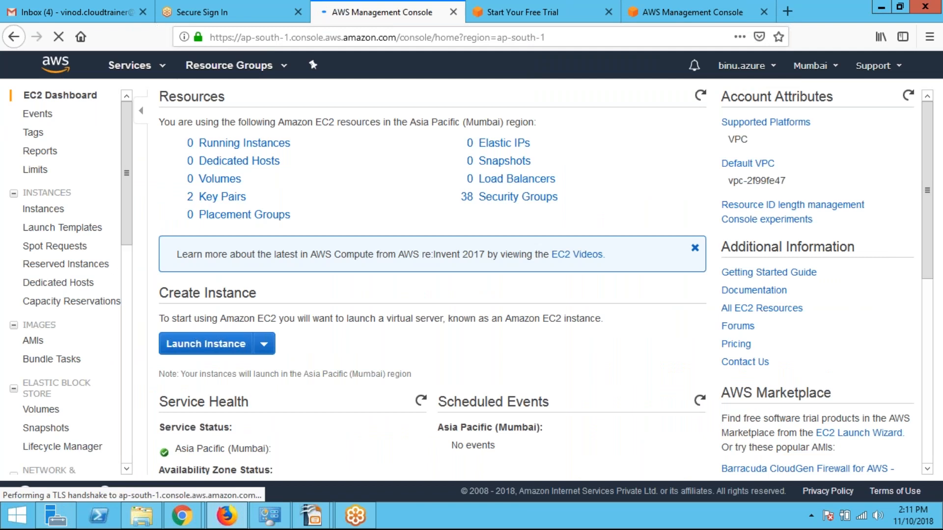
click(130, 66)
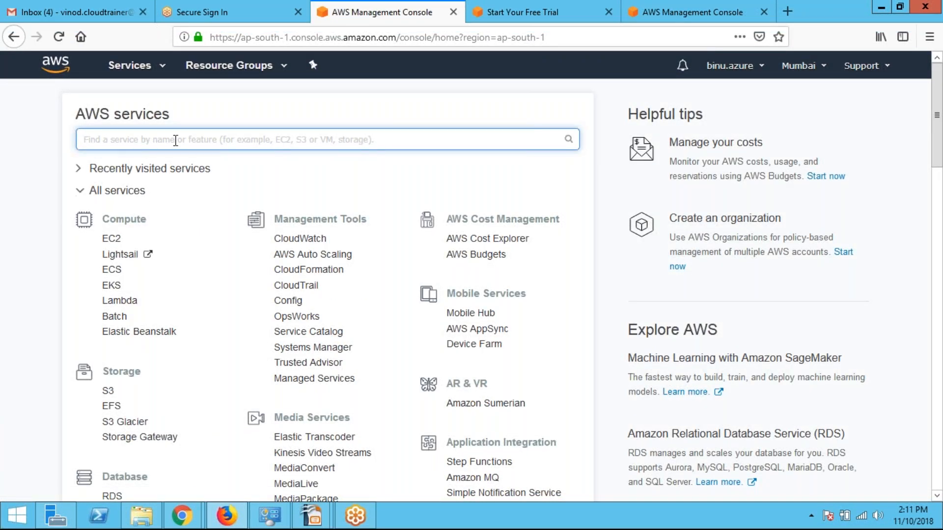
mouse_move(190, 218)
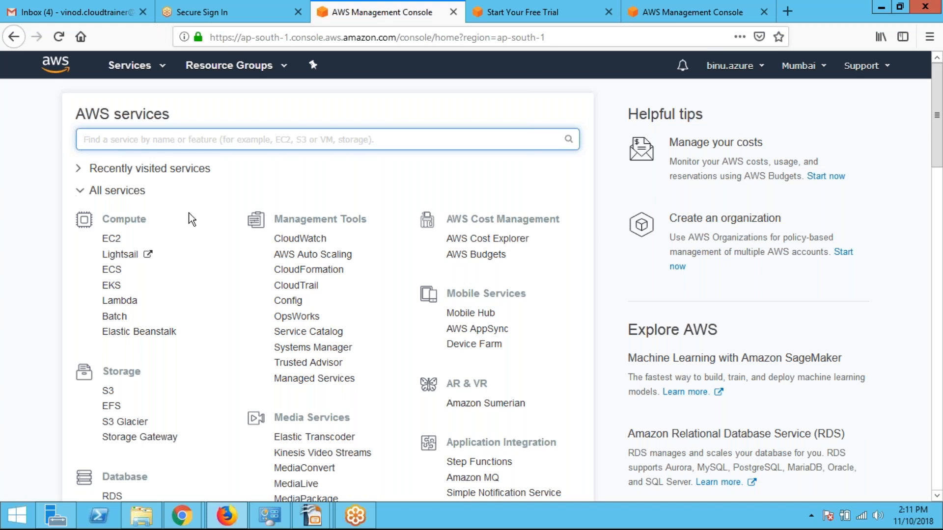
mouse_move(110, 269)
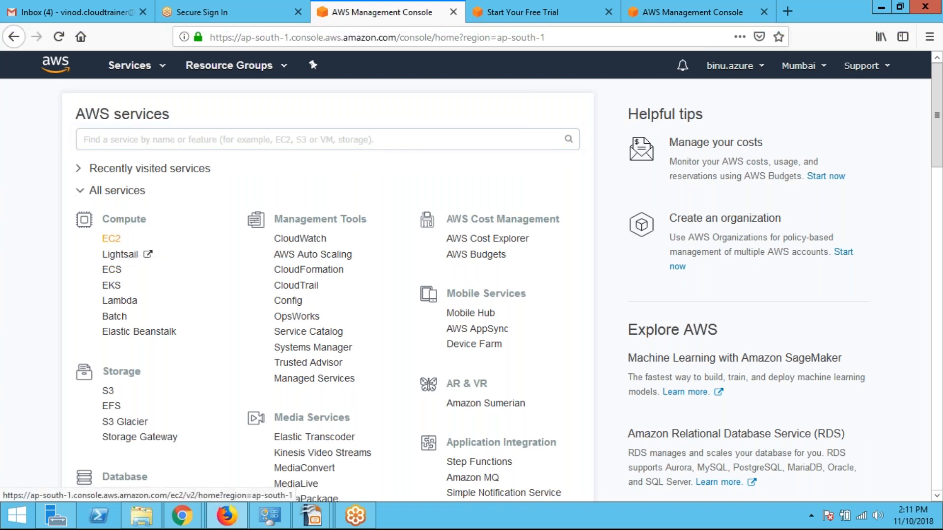
click(111, 238)
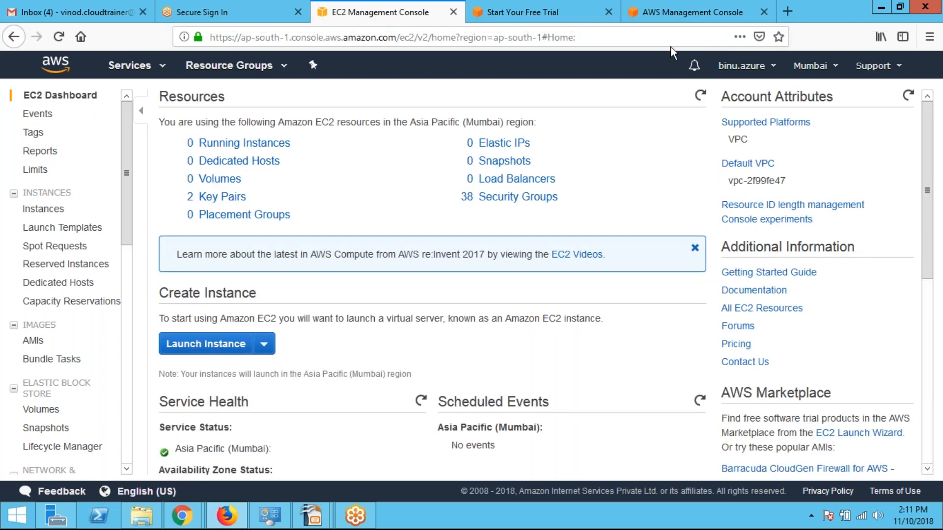
- Start Launch Instance and scroll the Quick Start AMI list to Windows Server 2012 R2 Base
click(206, 343)
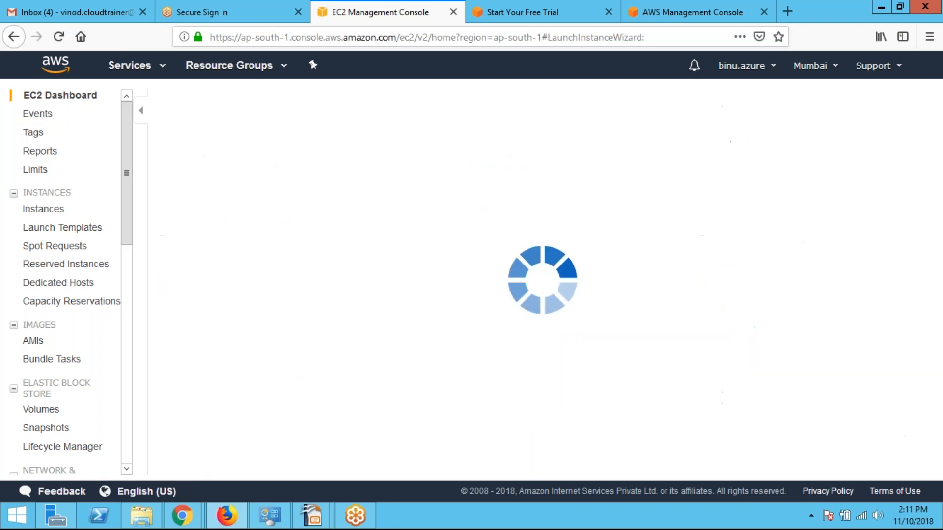
mouse_move(862, 44)
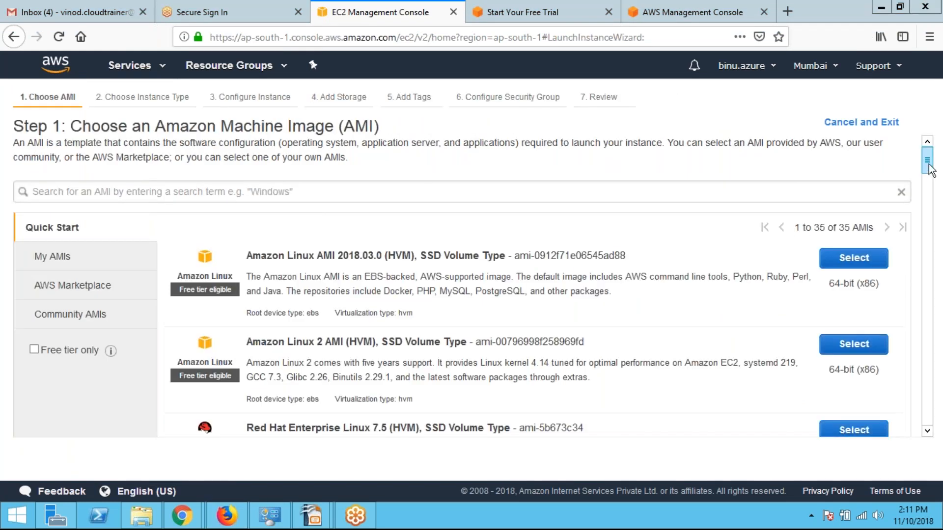
scroll(down, 3)
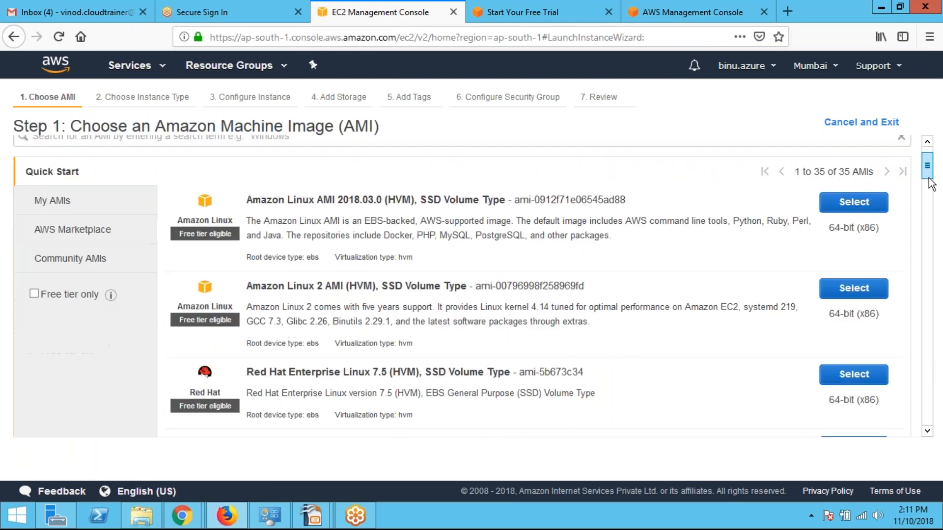
scroll(down, 3)
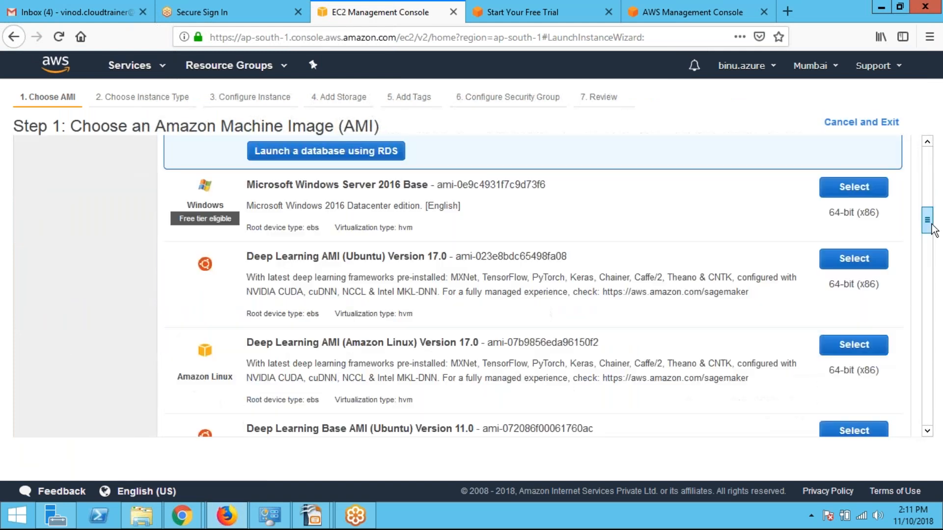
scroll(down, 3)
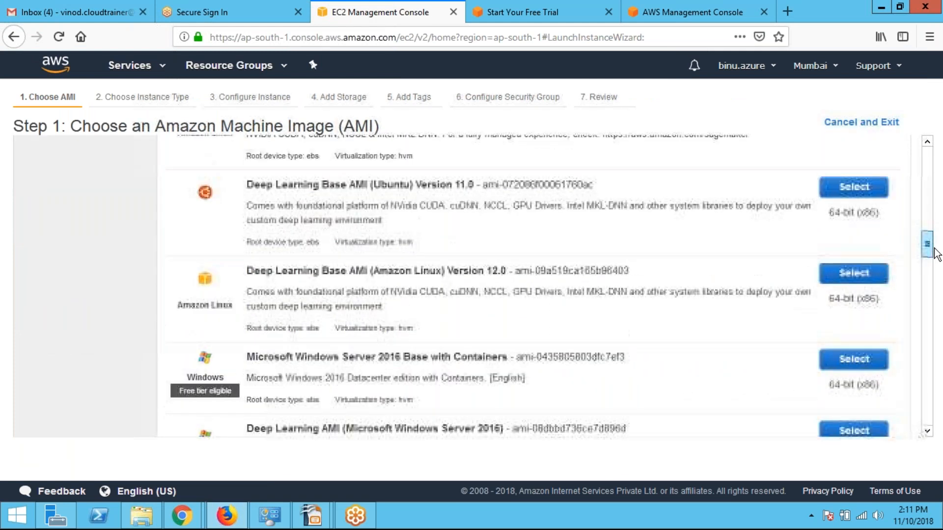
scroll(down, 3)
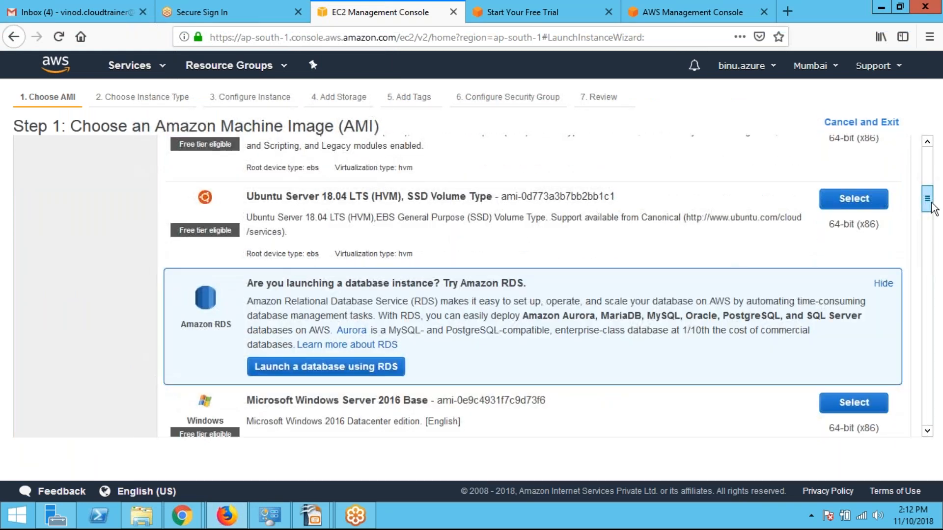
scroll(down, 3)
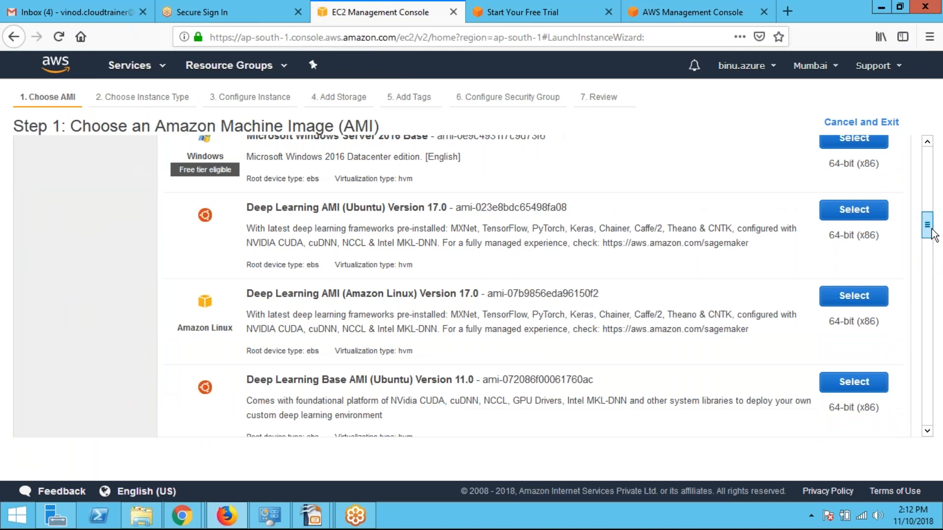
scroll(down, 3)
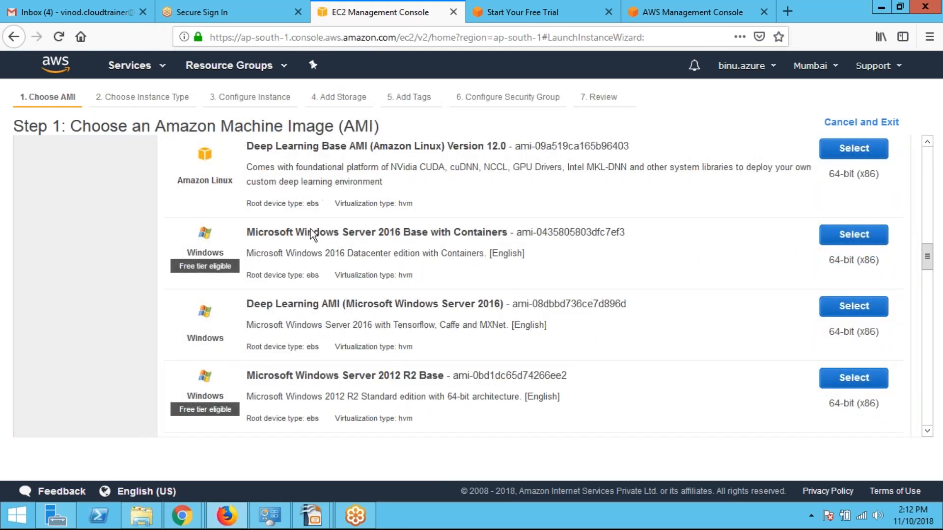
mouse_move(371, 274)
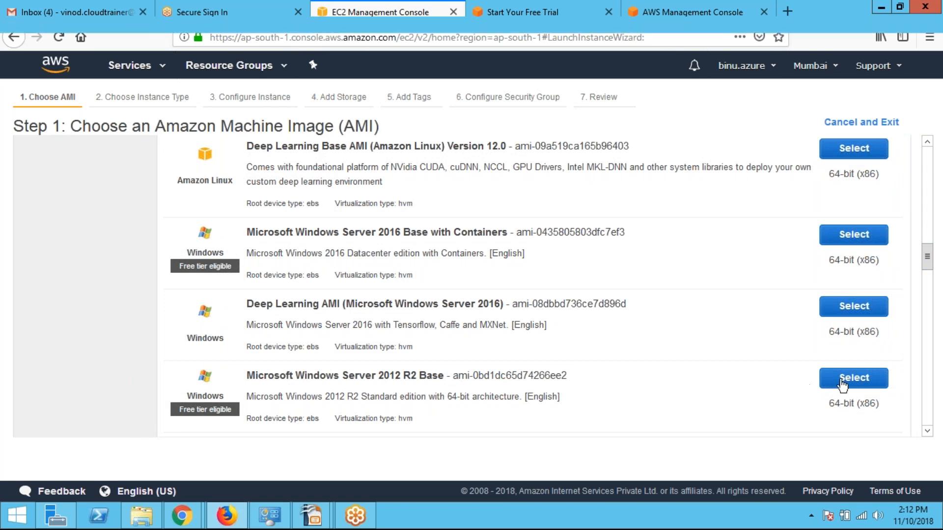
- Select Windows Server 2012 R2 Base on t2.micro and advance with default details to Add Storage
click(853, 377)
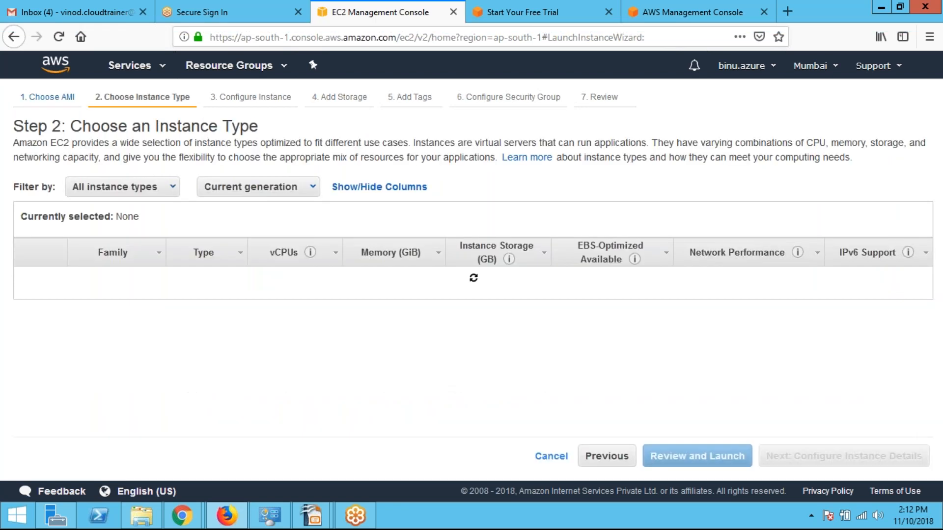
click(27, 327)
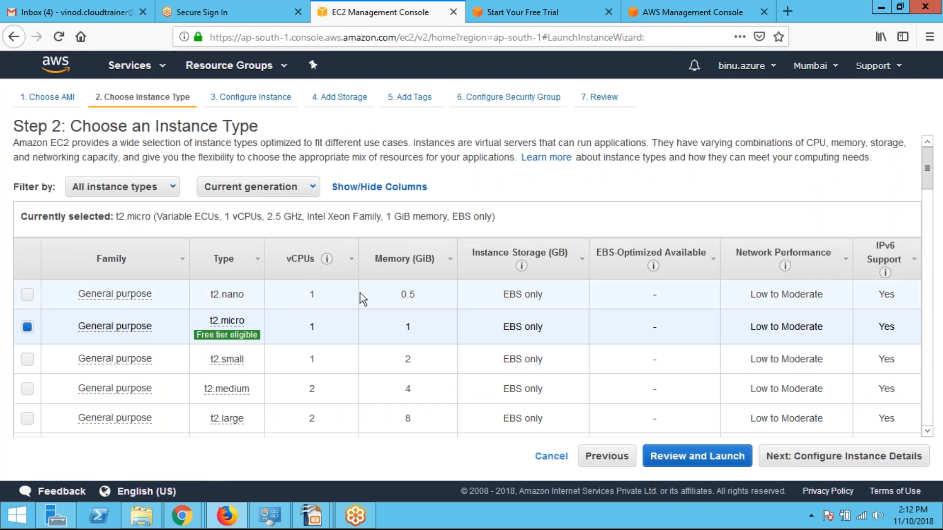
mouse_move(838, 460)
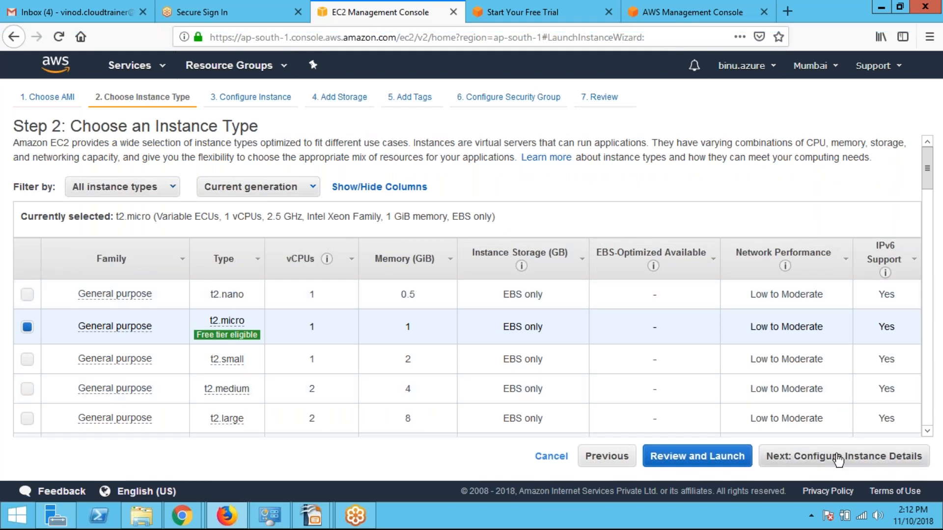
click(843, 455)
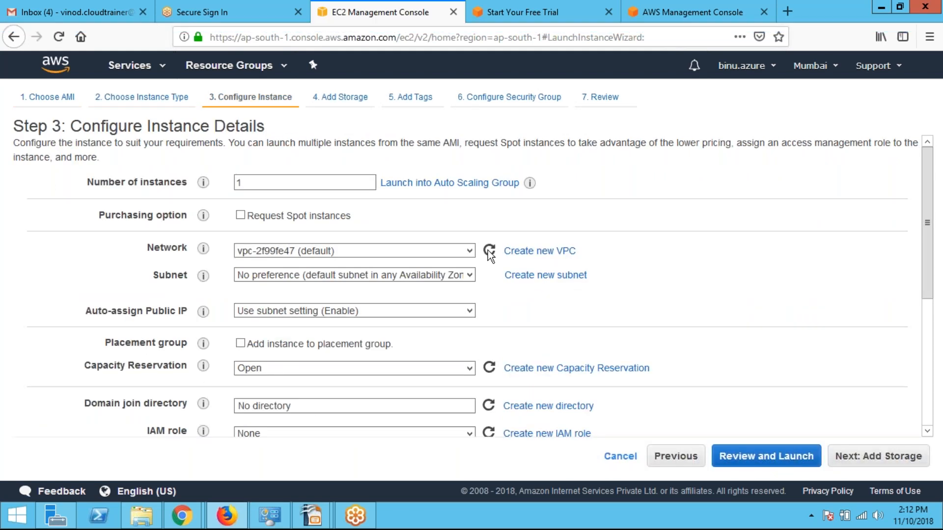
mouse_move(394, 218)
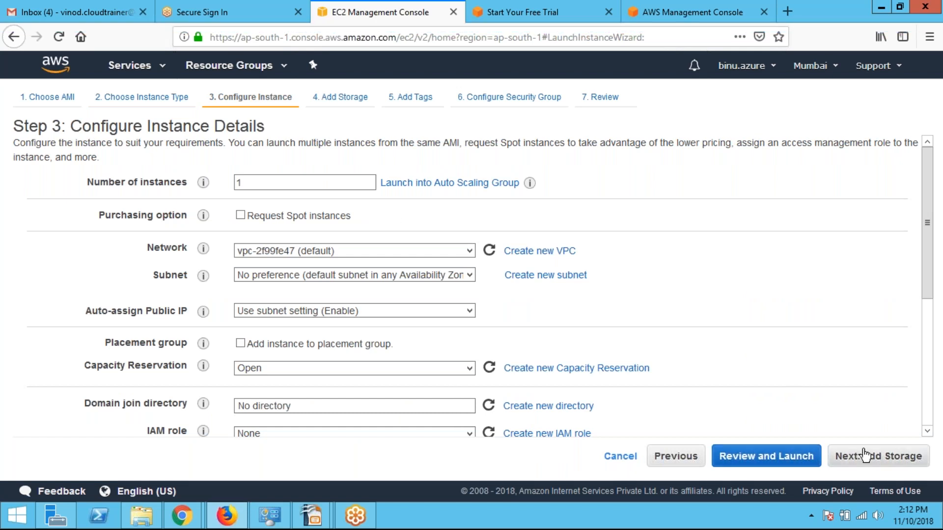
click(877, 456)
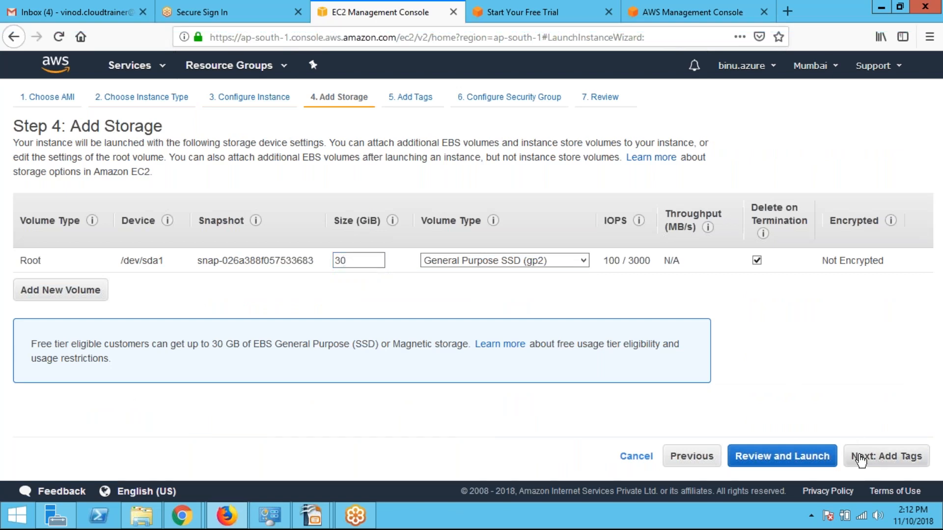
- Accept default tags and security group, then review and launch the instance
click(885, 455)
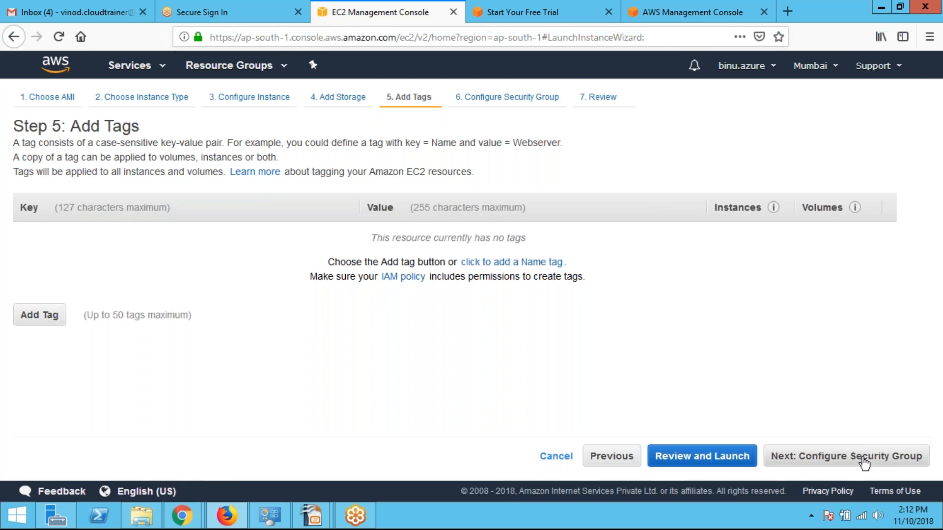
click(845, 456)
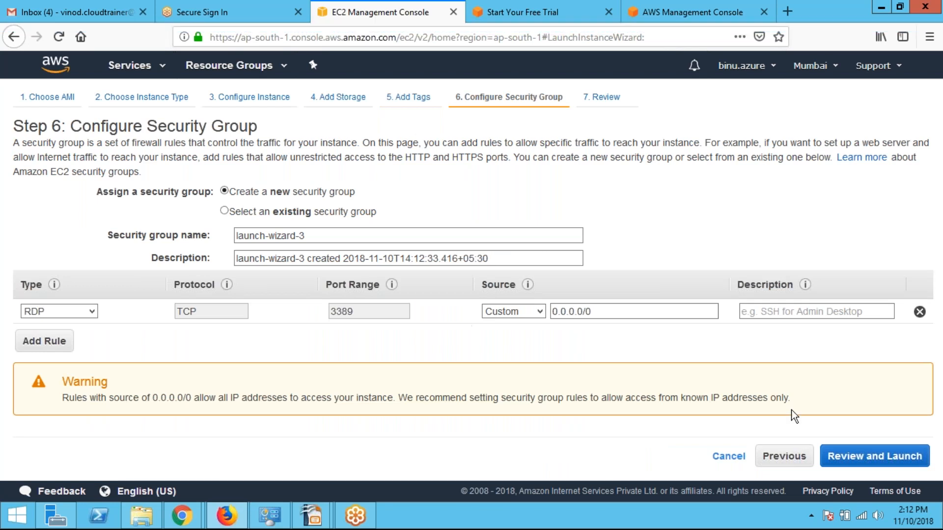
mouse_move(873, 456)
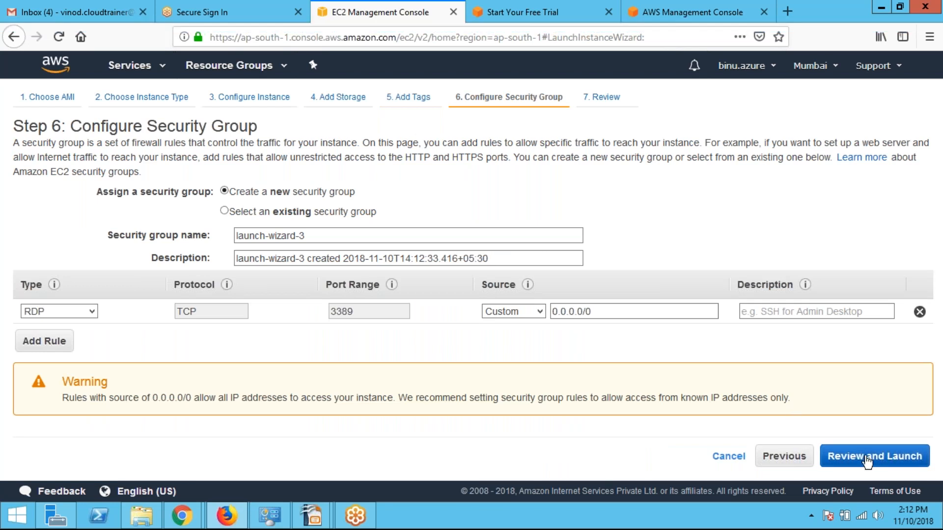
click(875, 455)
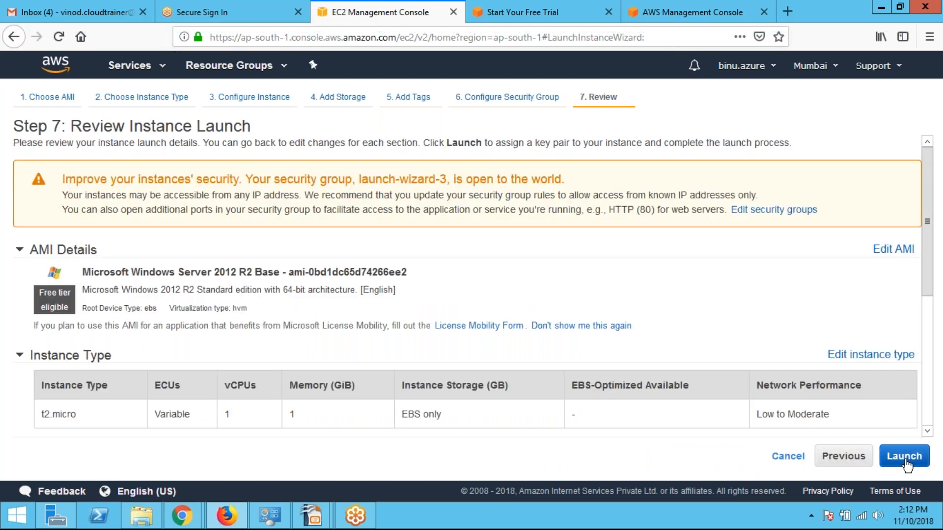
click(904, 456)
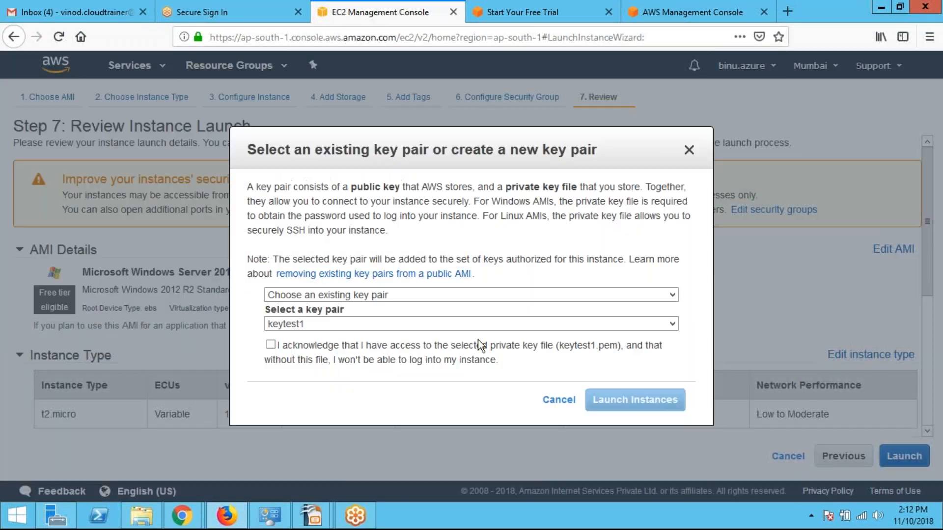
- Create a new key pair named keytest03 and save the downloaded keytest03.pem file
click(471, 295)
text(ke)
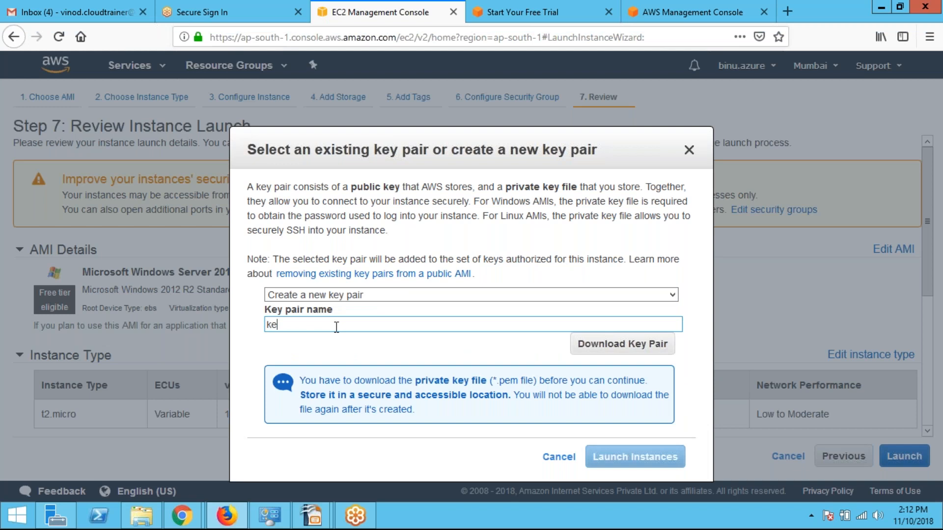
text(ytest03)
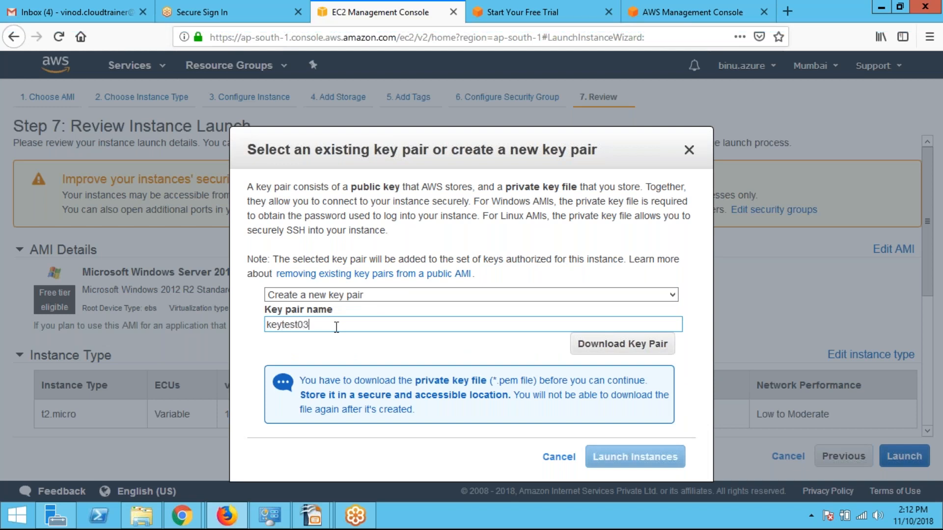
click(622, 344)
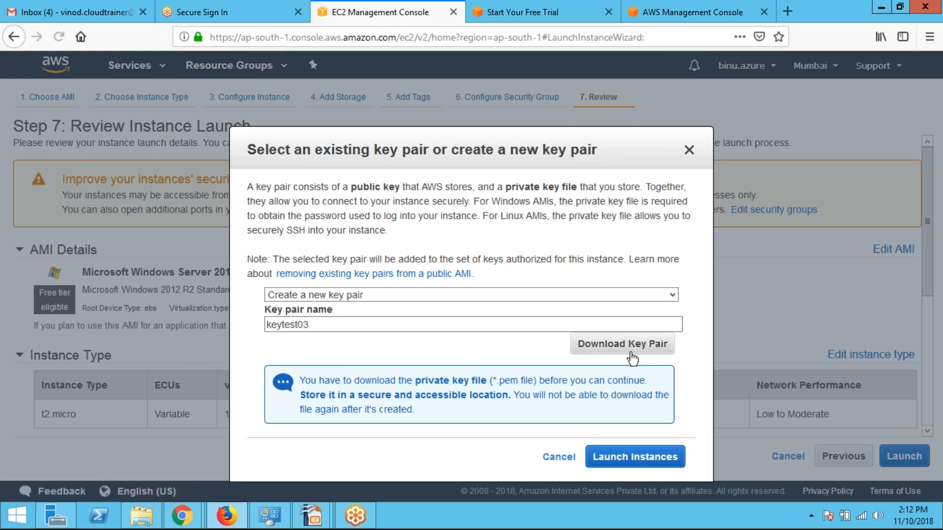
click(622, 344)
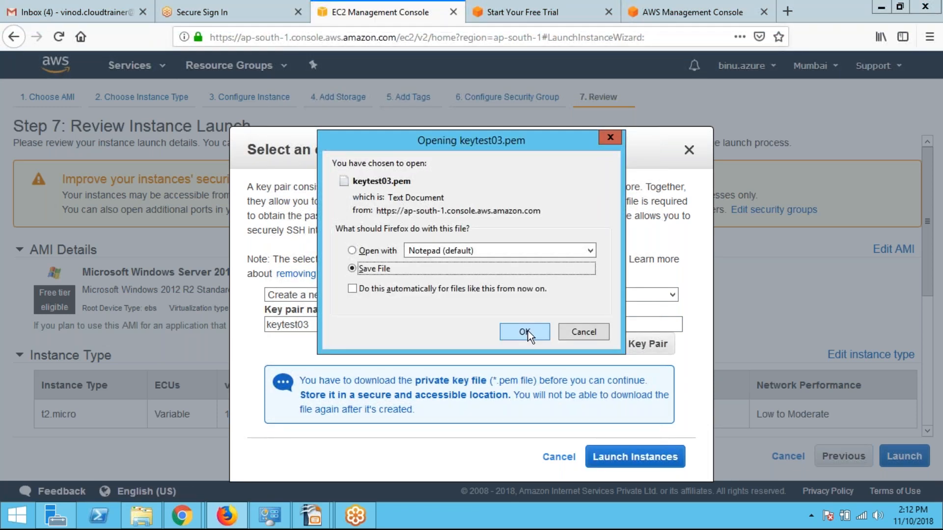
click(523, 331)
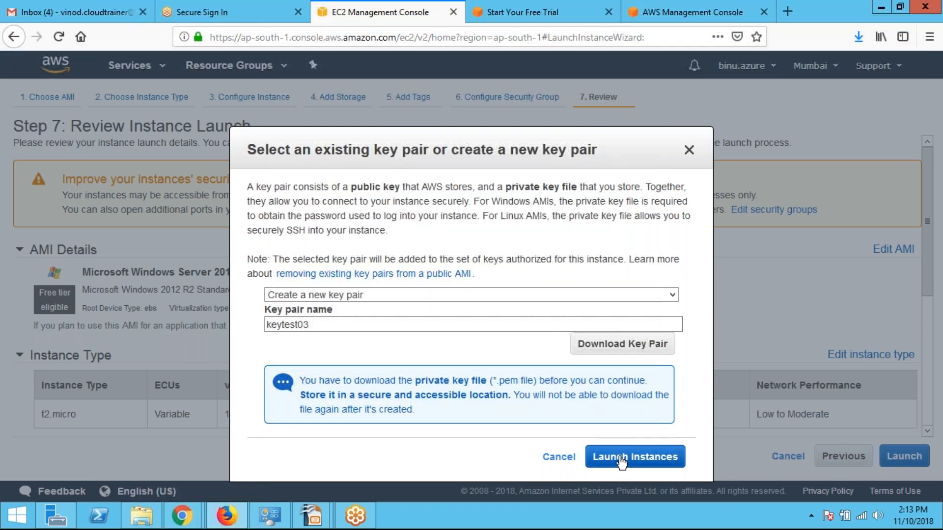
- Launch the instance with keytest03 and view it running, noting t2.micro type and public IP
click(634, 457)
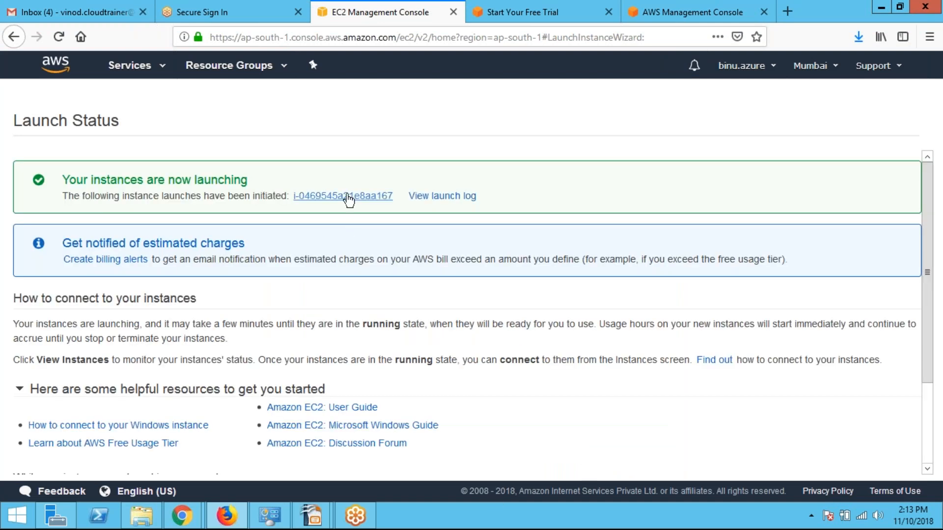
click(342, 196)
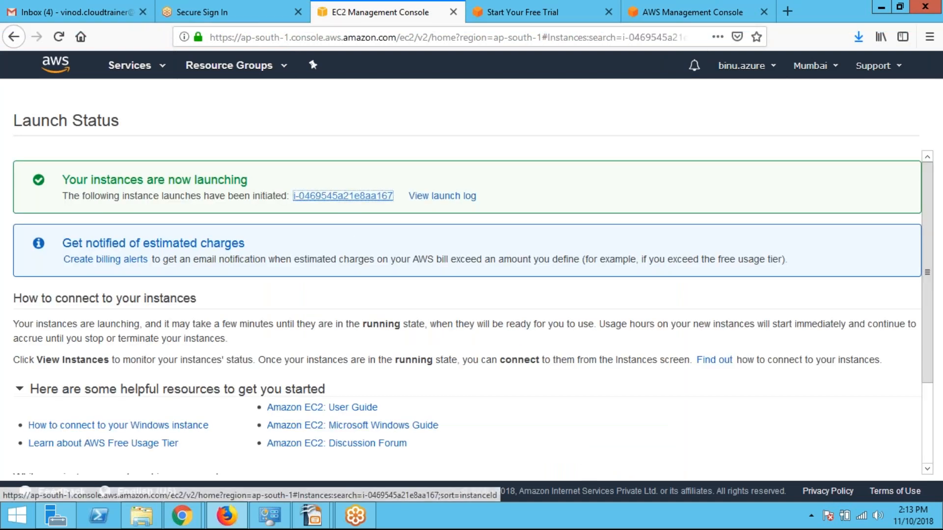
click(46, 216)
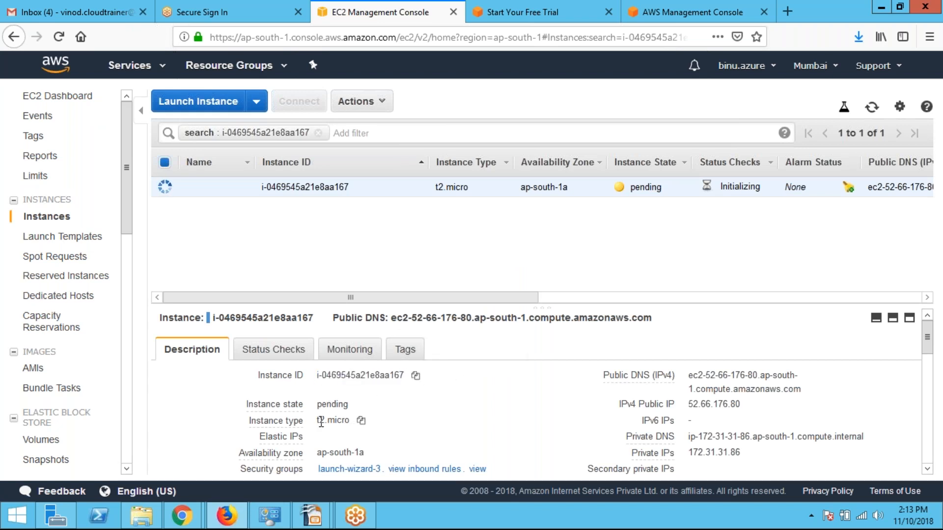
double_click(332, 420)
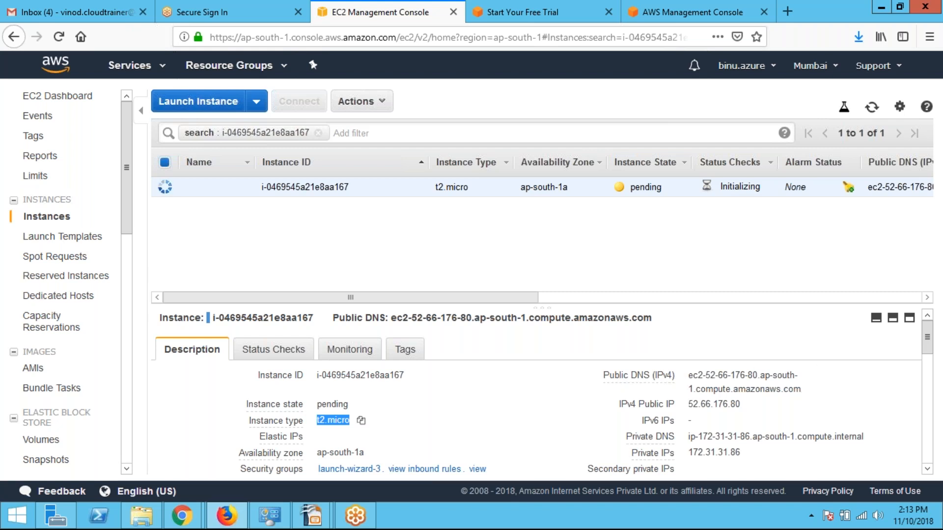
mouse_move(743, 411)
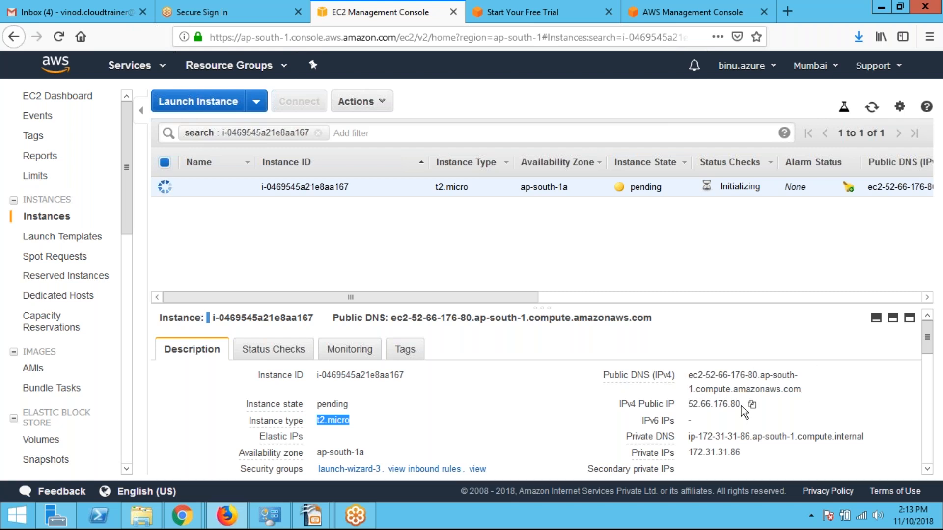
right_click(714, 404)
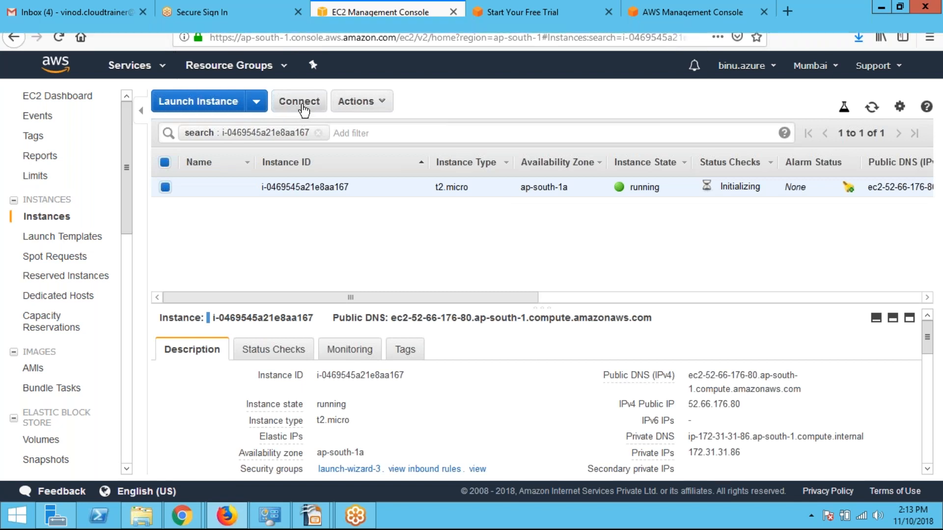
- From Connect, save the instance's Remote Desktop file and wait for 2/2 status checks
click(299, 101)
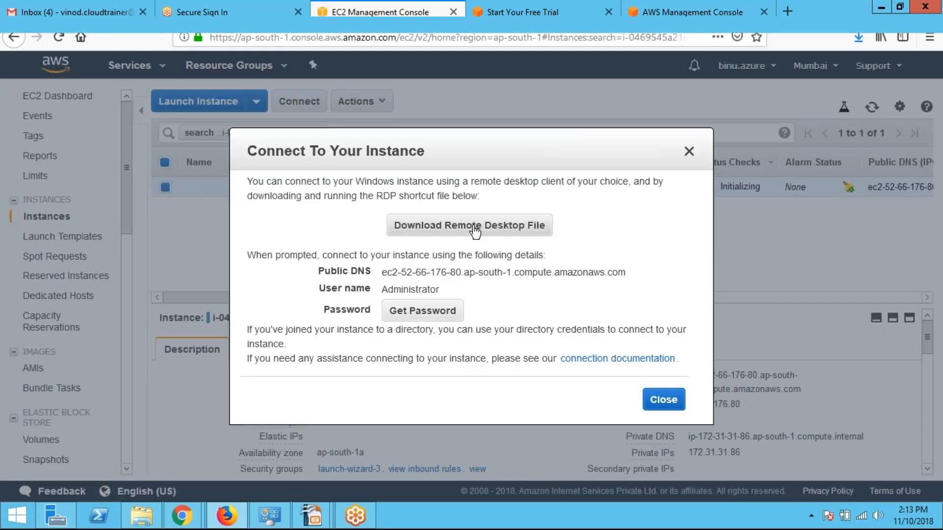
click(469, 225)
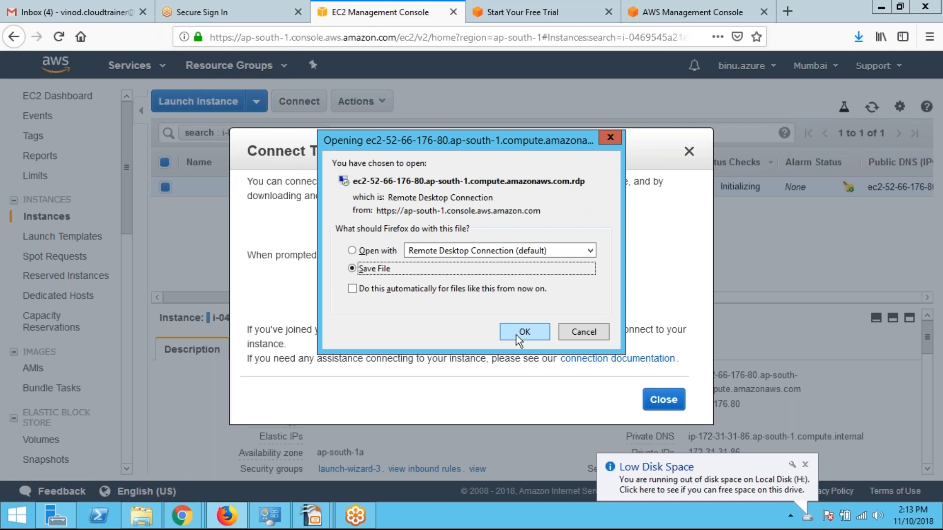
click(523, 331)
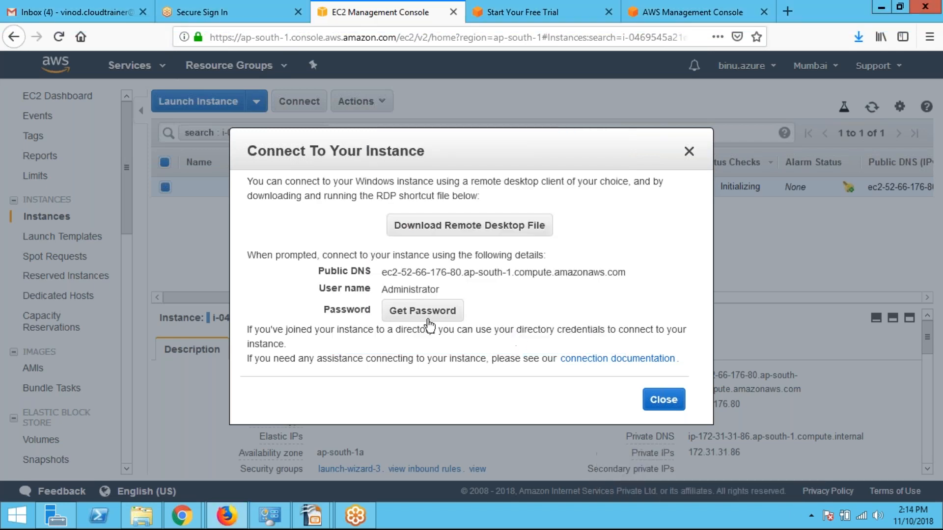
click(422, 310)
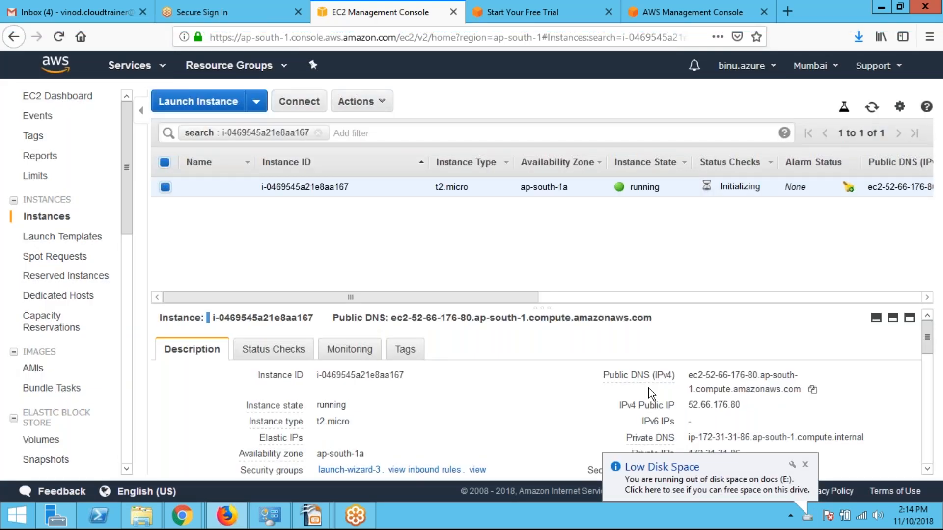
click(805, 465)
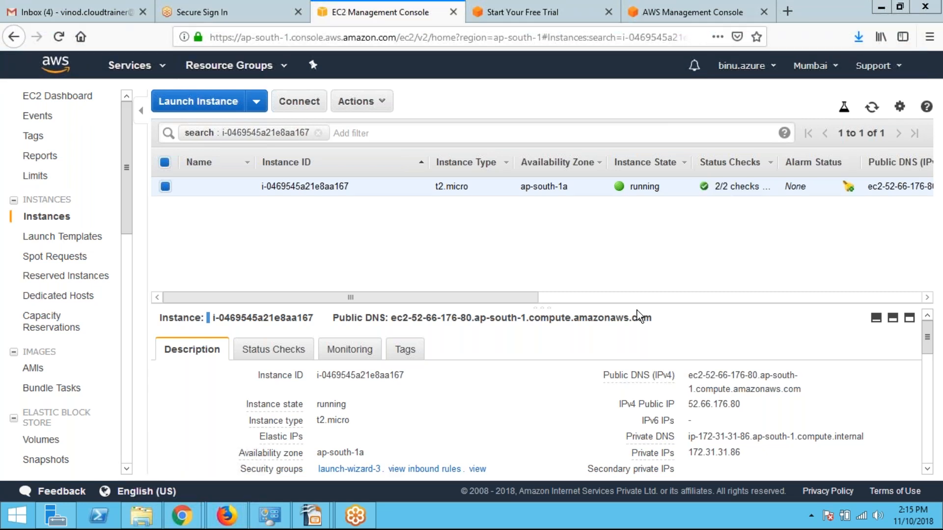
mouse_move(398, 257)
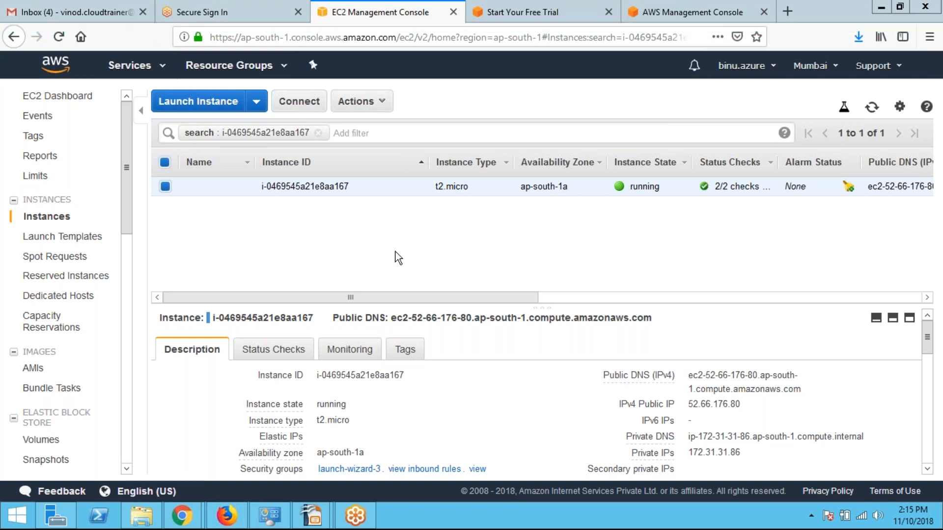
mouse_move(269, 181)
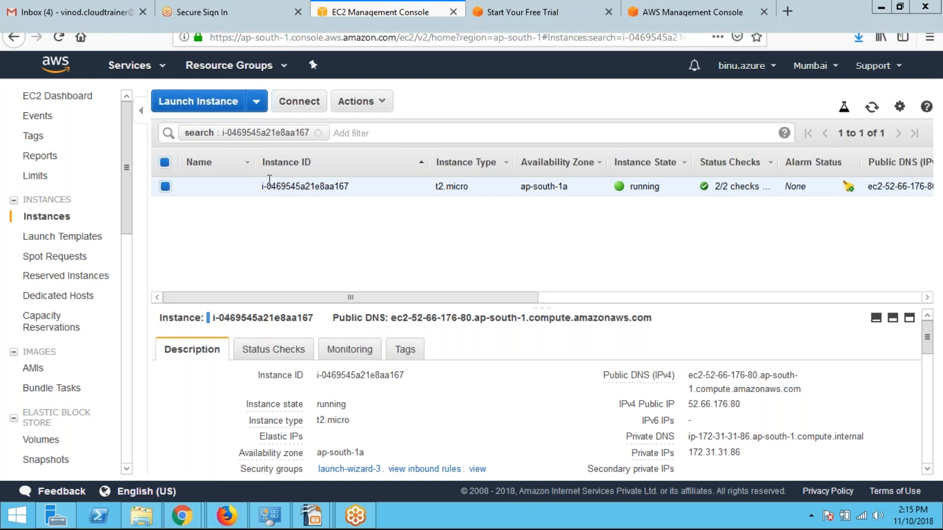
- Decrypt the Administrator password using keytest03.pem and copy it to the clipboard
click(298, 102)
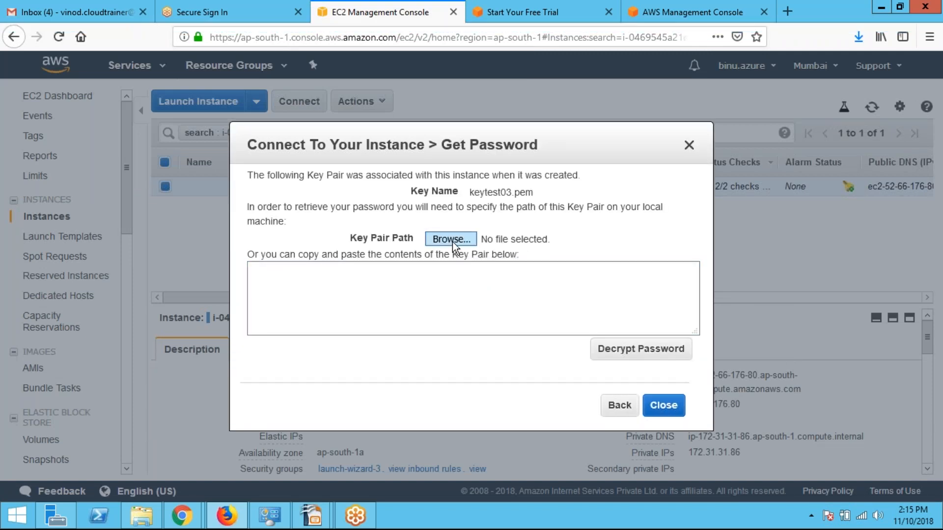
click(450, 239)
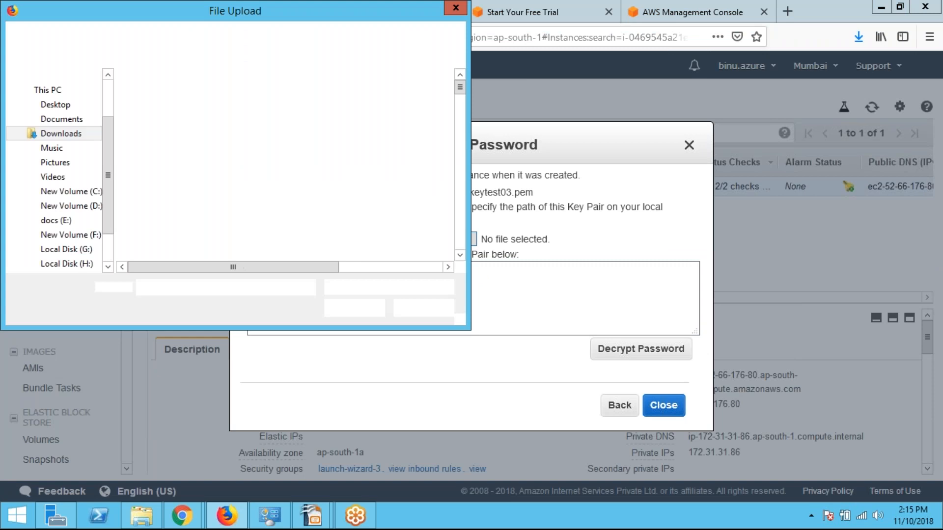
click(170, 112)
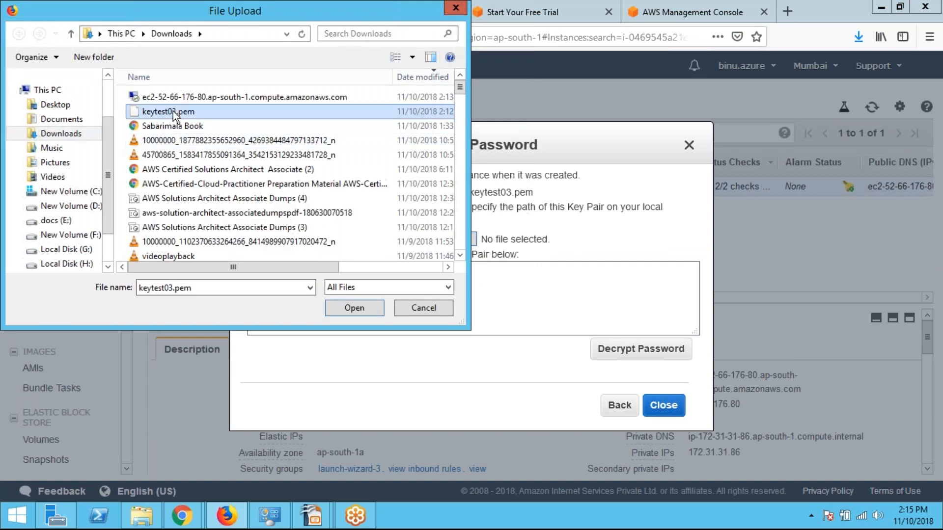
click(354, 308)
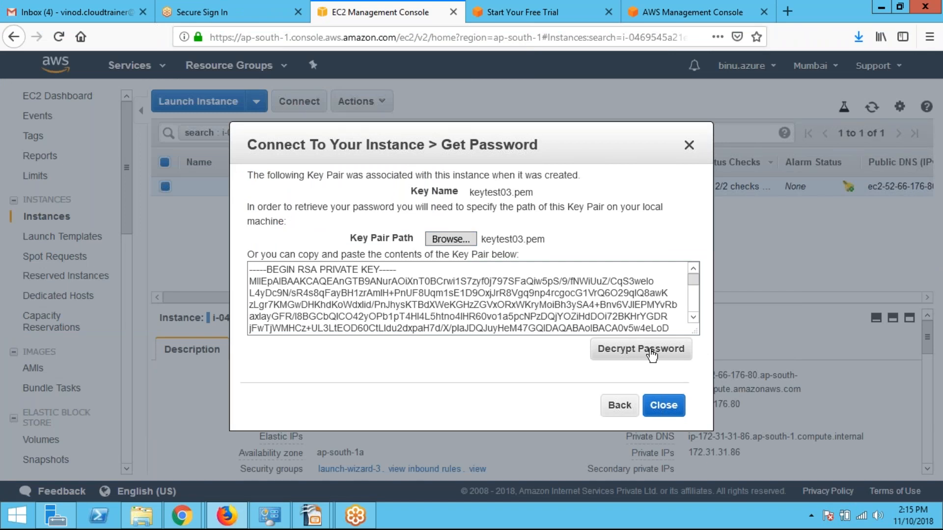
click(640, 348)
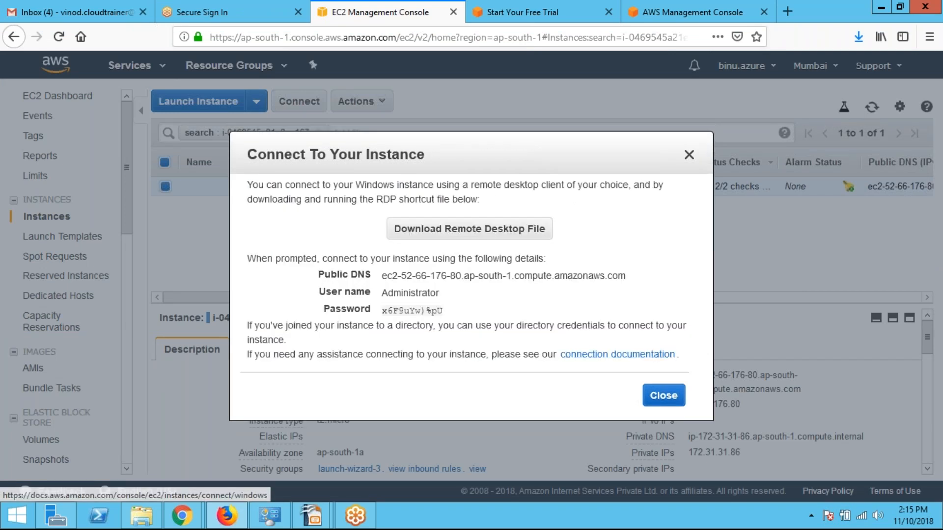
click(451, 312)
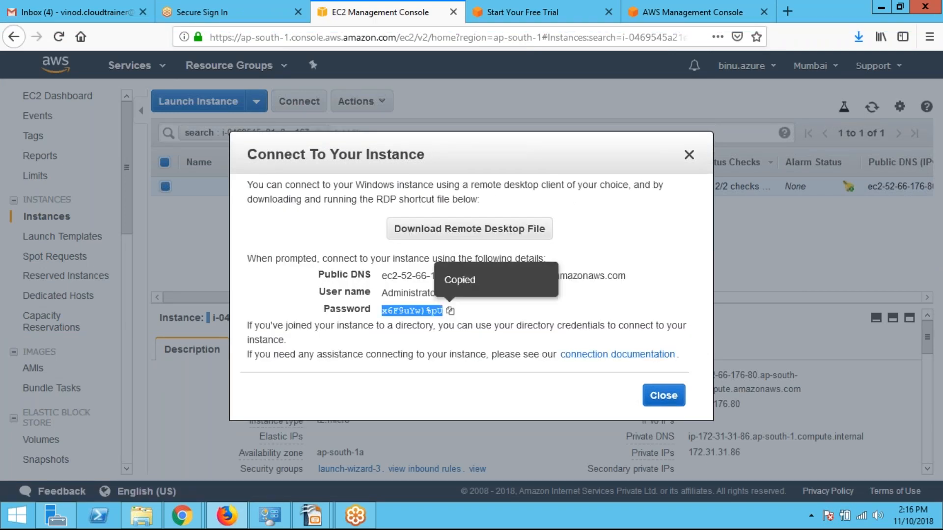
click(663, 395)
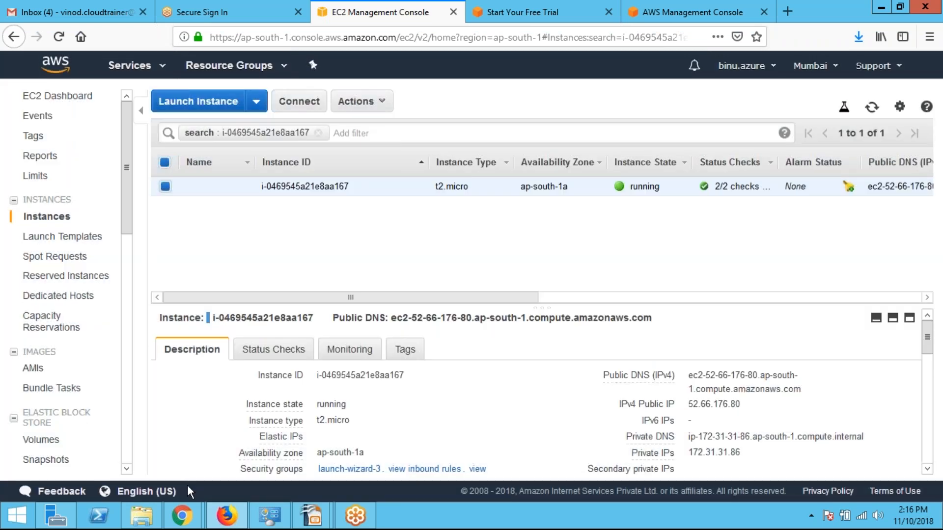
- Launch the downloaded .rdp file and sign in as Administrator with the copied password
click(140, 516)
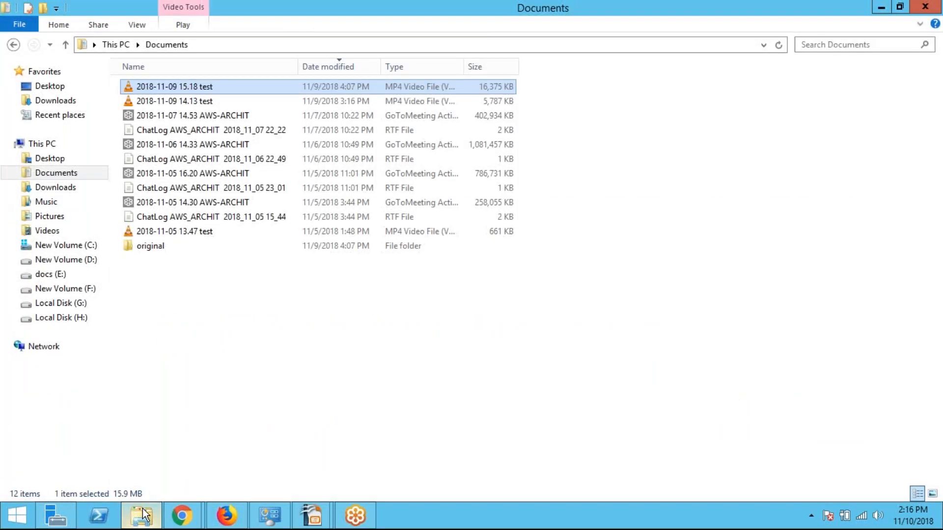
click(55, 101)
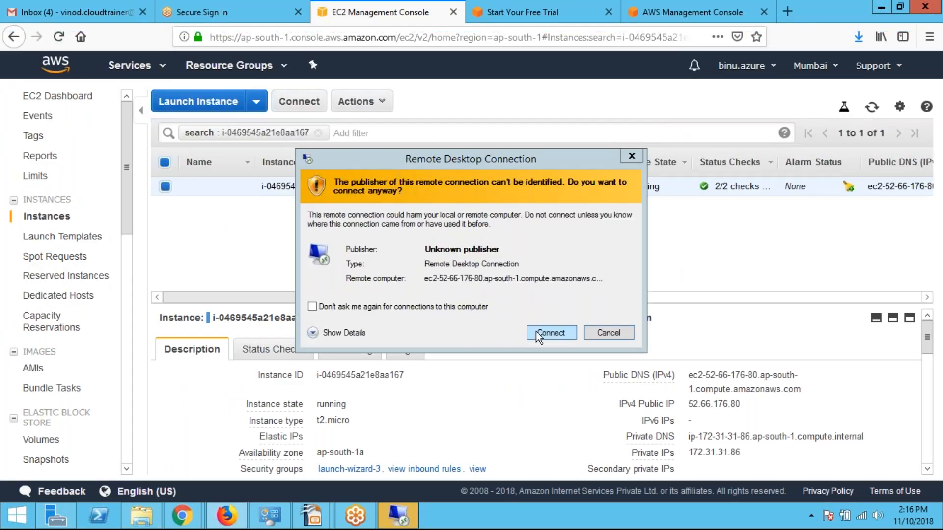
click(550, 333)
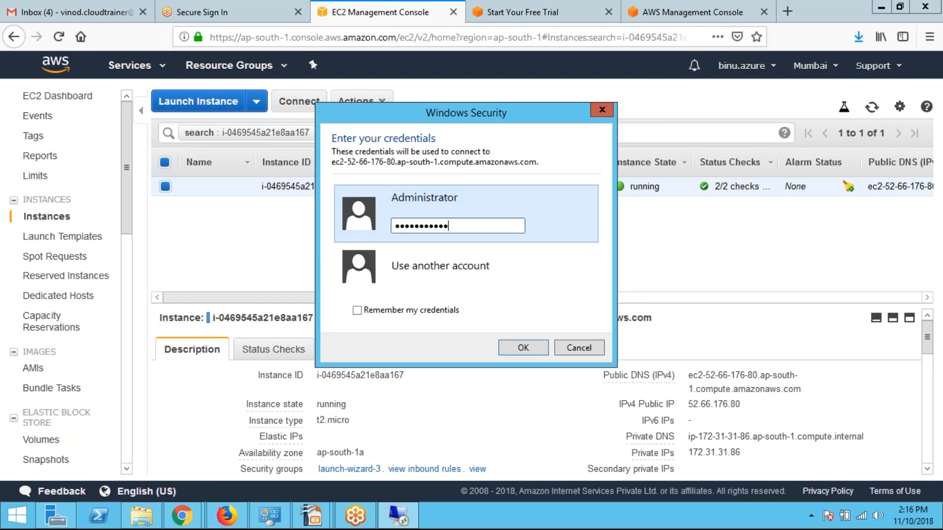
click(521, 348)
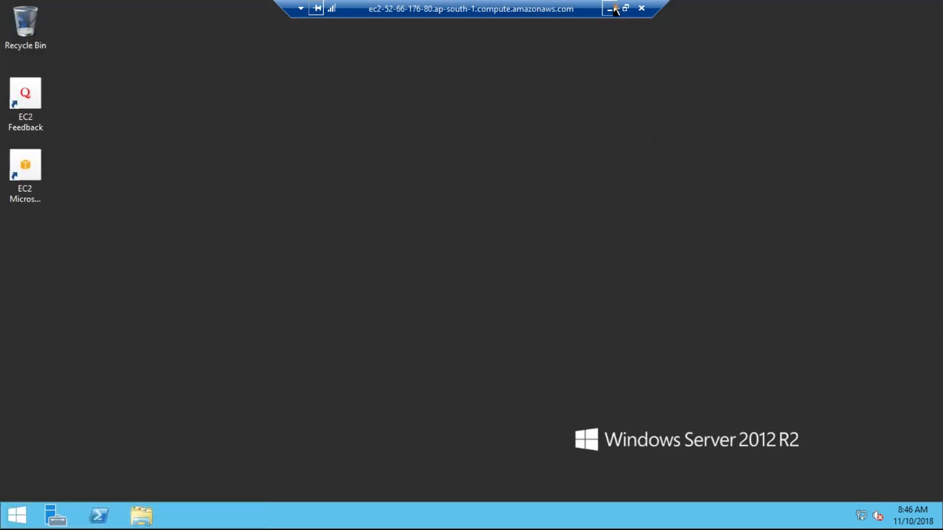
mouse_move(610, 7)
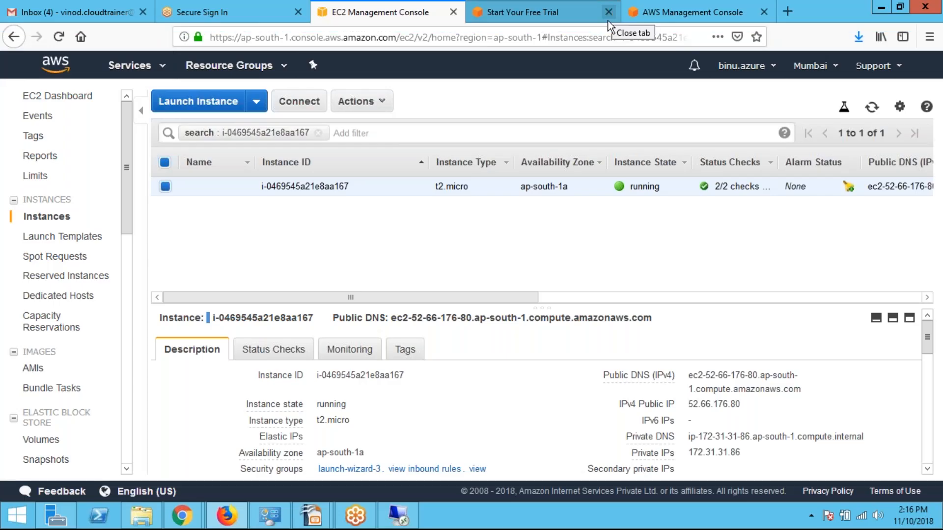
mouse_move(312, 515)
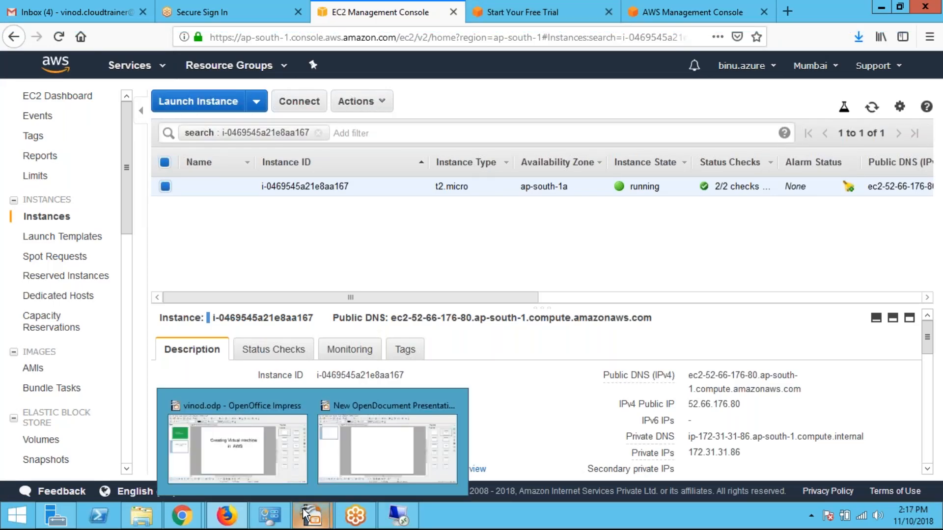
- Switch back to the vinod.odp presentation in OpenOffice Impress and reach the Slide Show menu
click(311, 515)
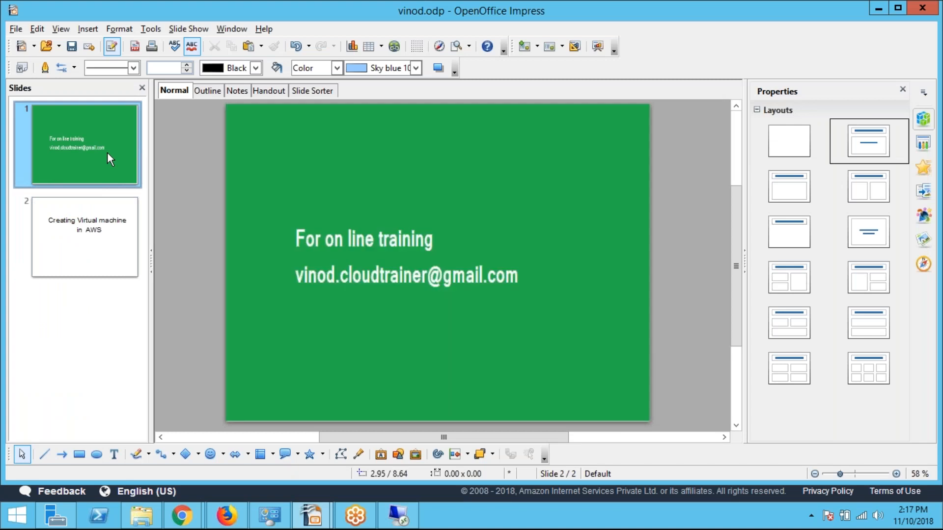
click(189, 29)
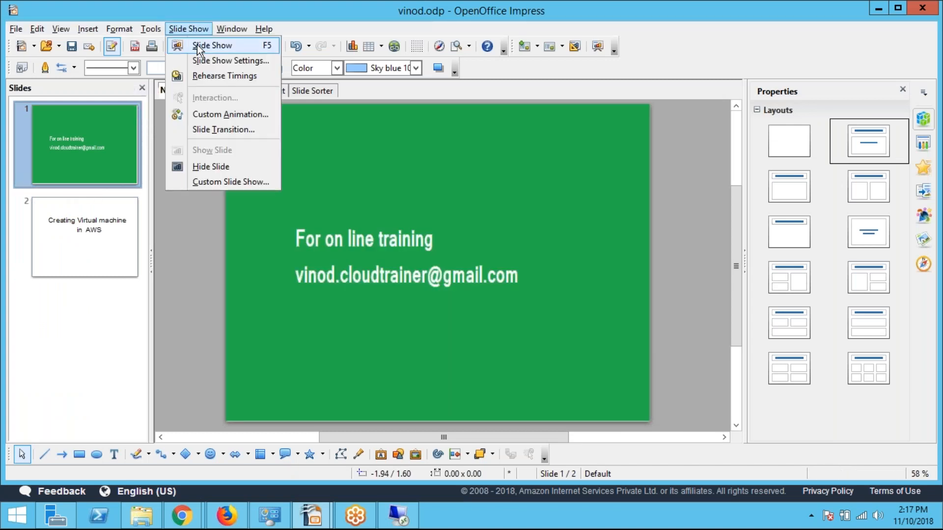